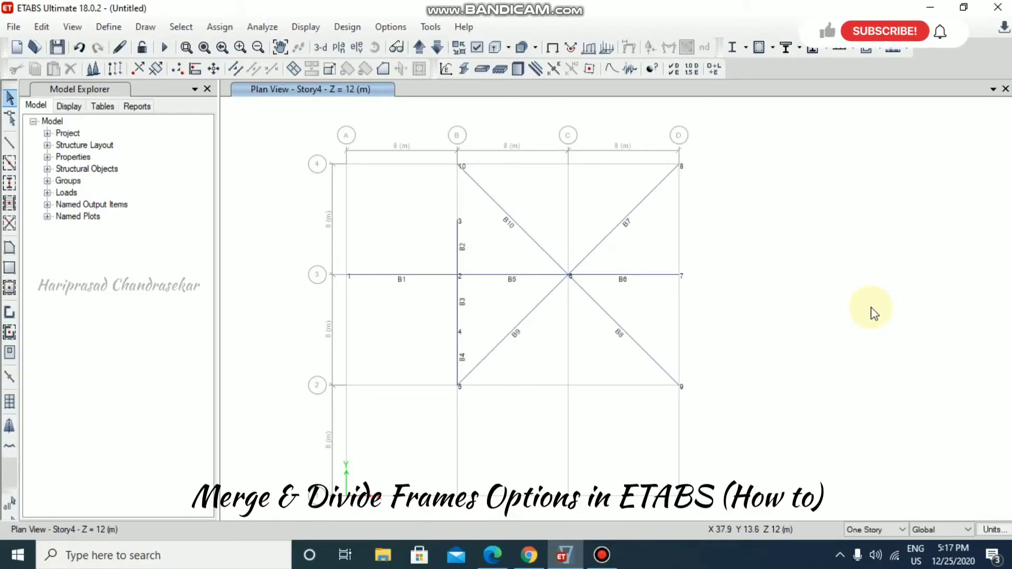
mouse_move(457, 294)
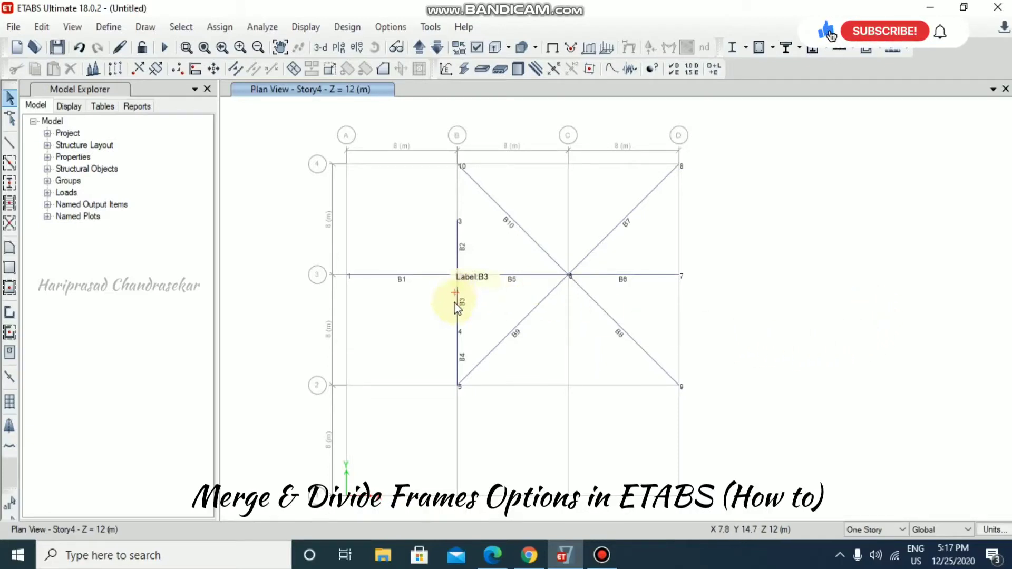
mouse_move(465, 362)
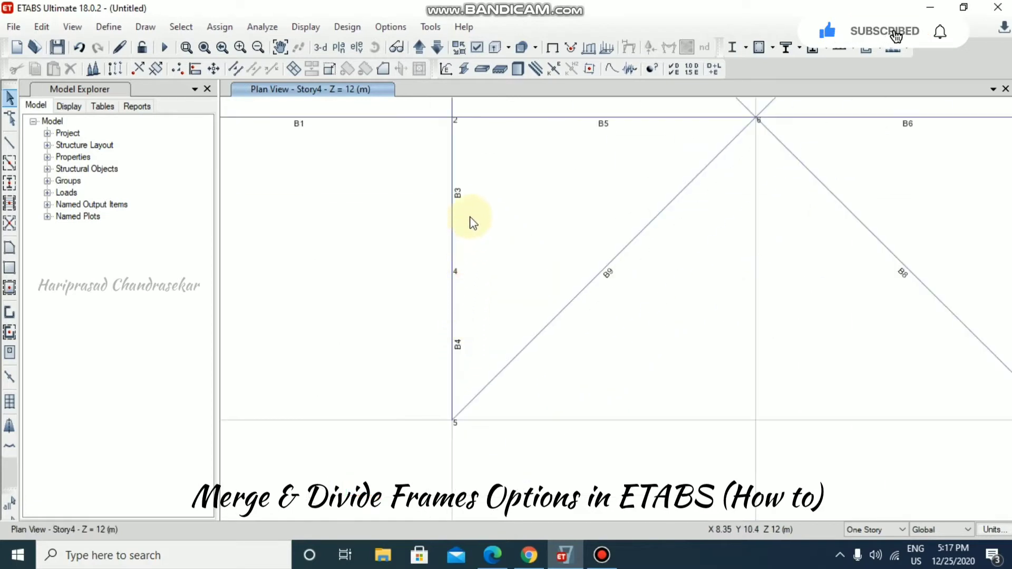
mouse_move(468, 316)
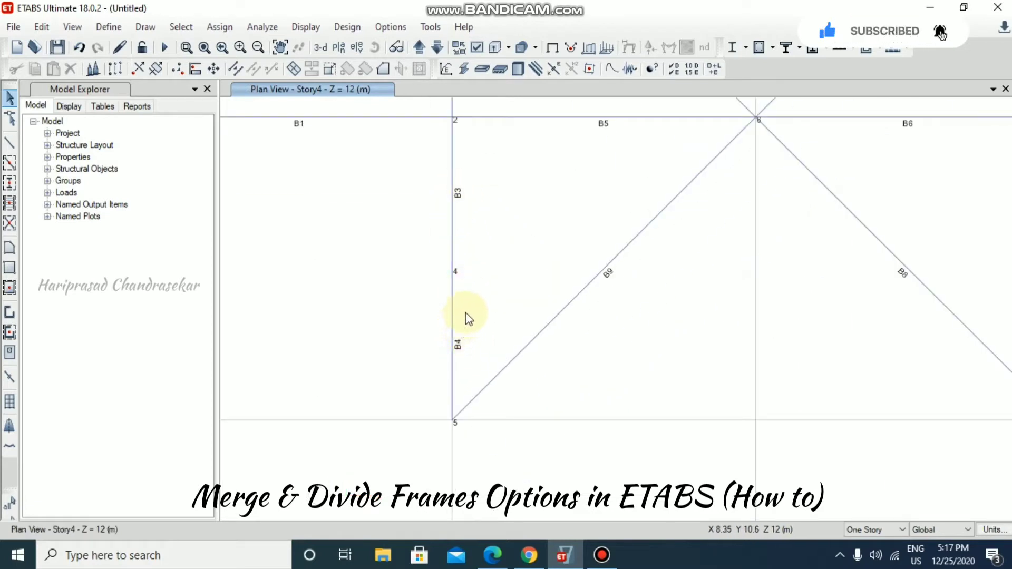
mouse_move(468, 213)
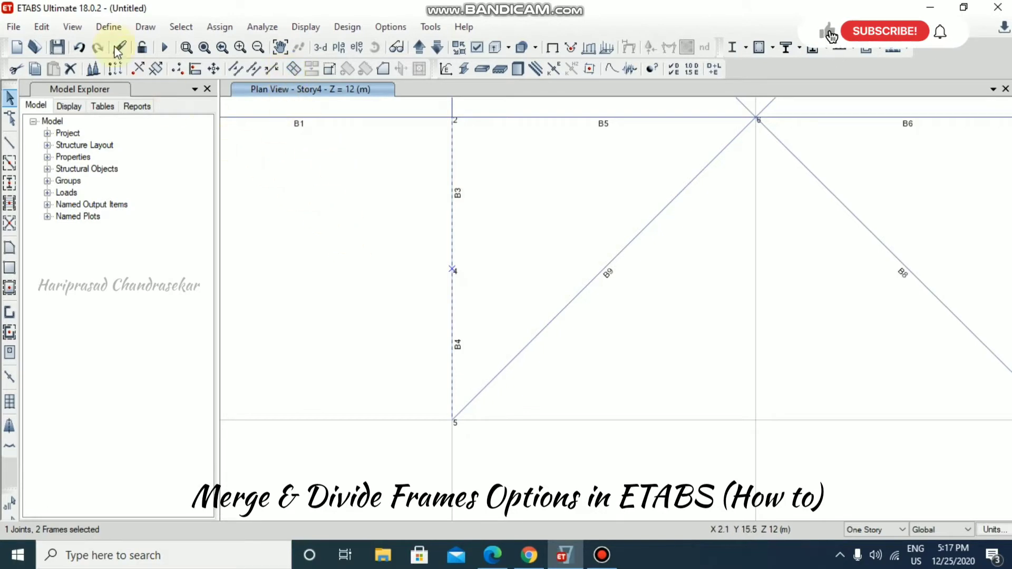
Join selected beams B3 and B4 into one frame using Edit Frames > Join Frames.
click(41, 27)
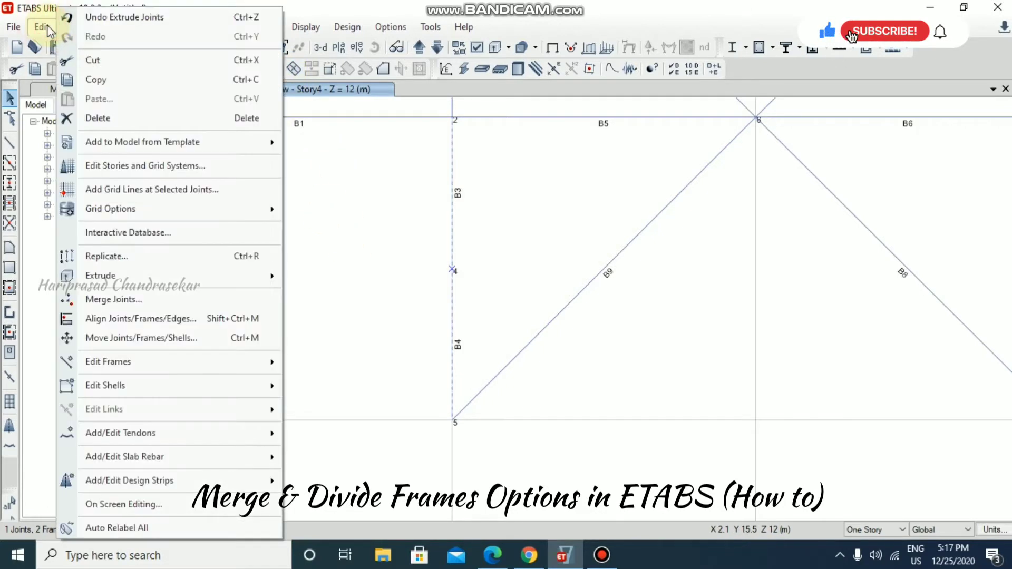
mouse_move(108, 362)
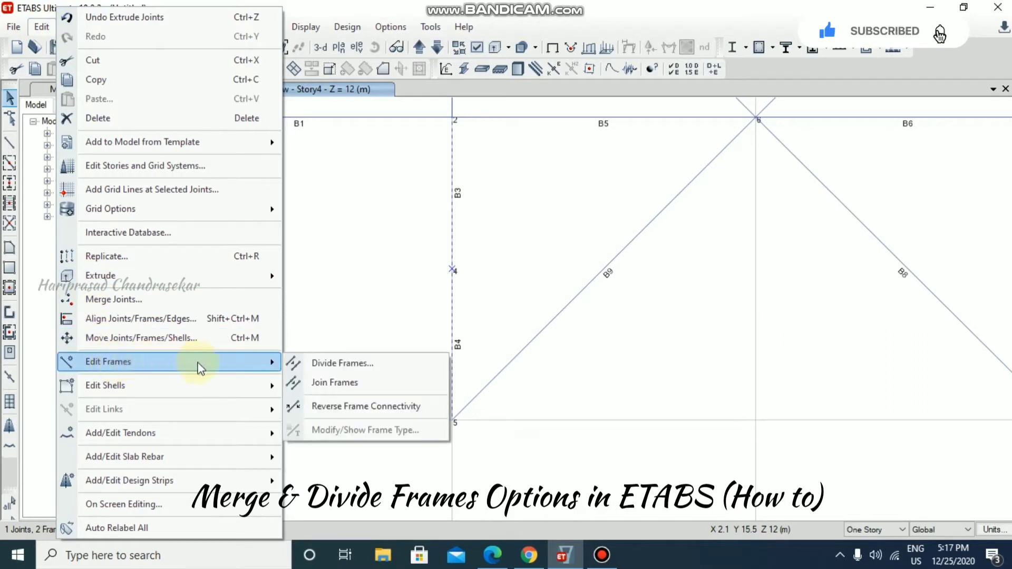
mouse_move(334, 382)
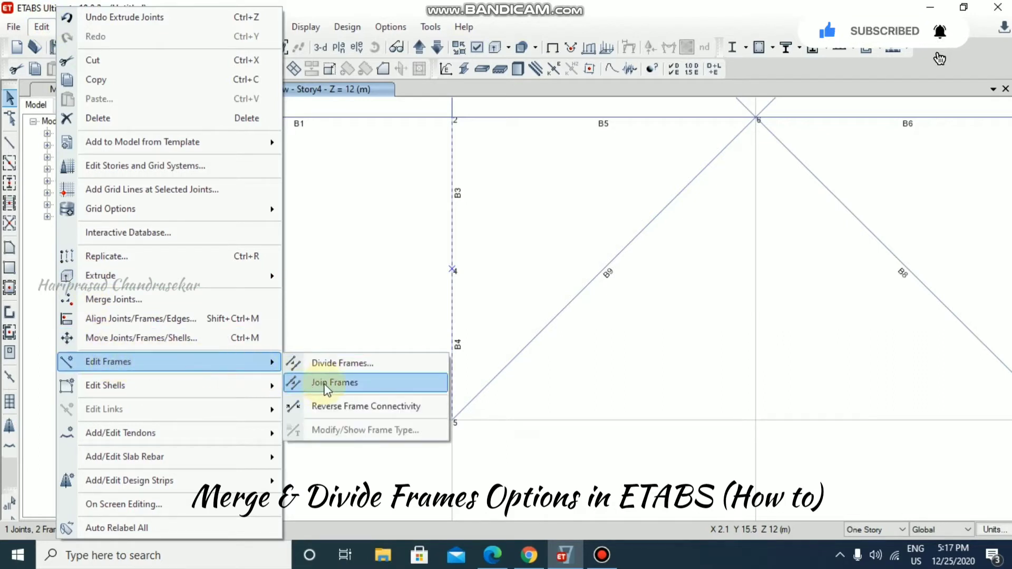
click(334, 382)
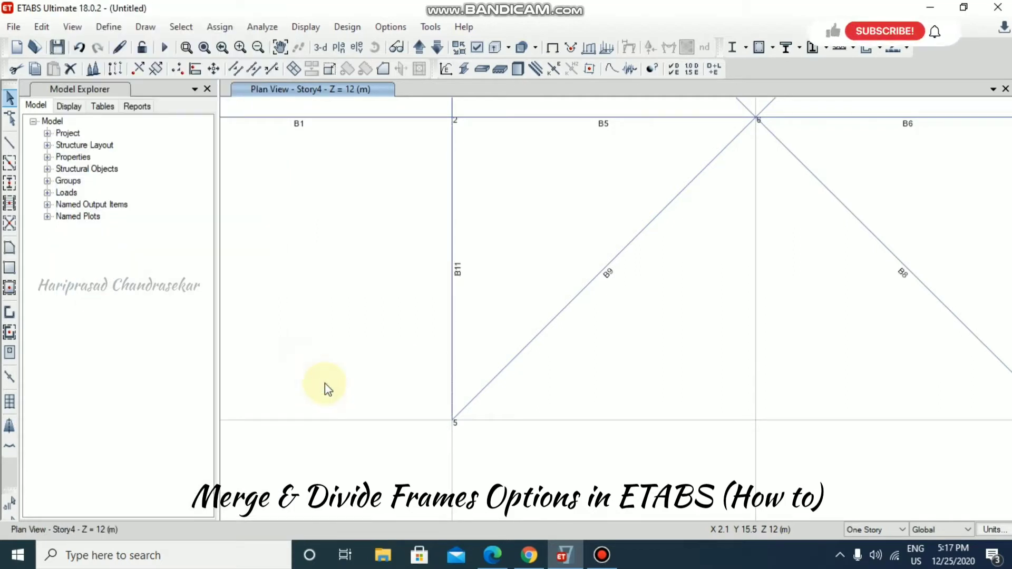
mouse_move(455, 323)
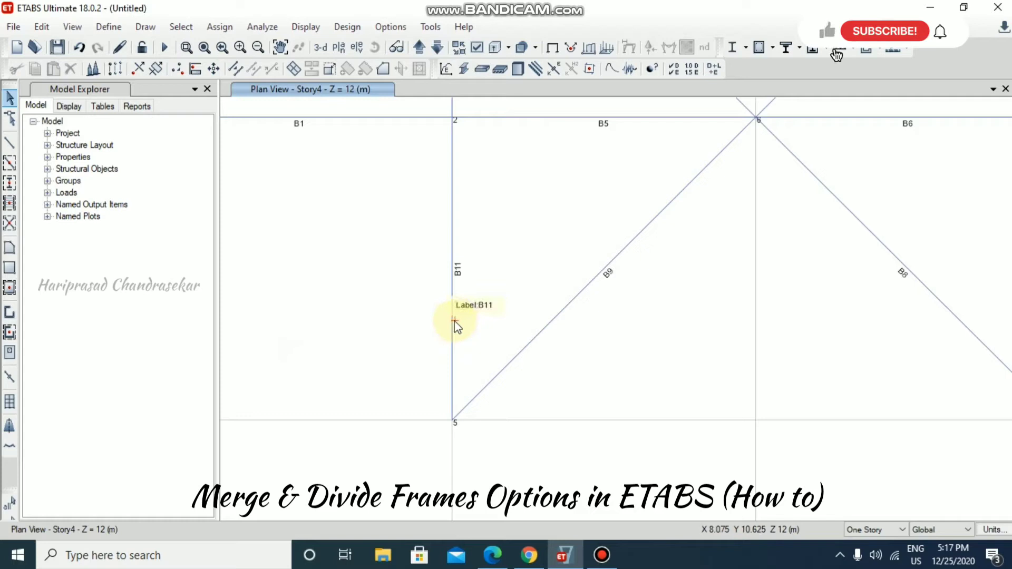
mouse_move(462, 287)
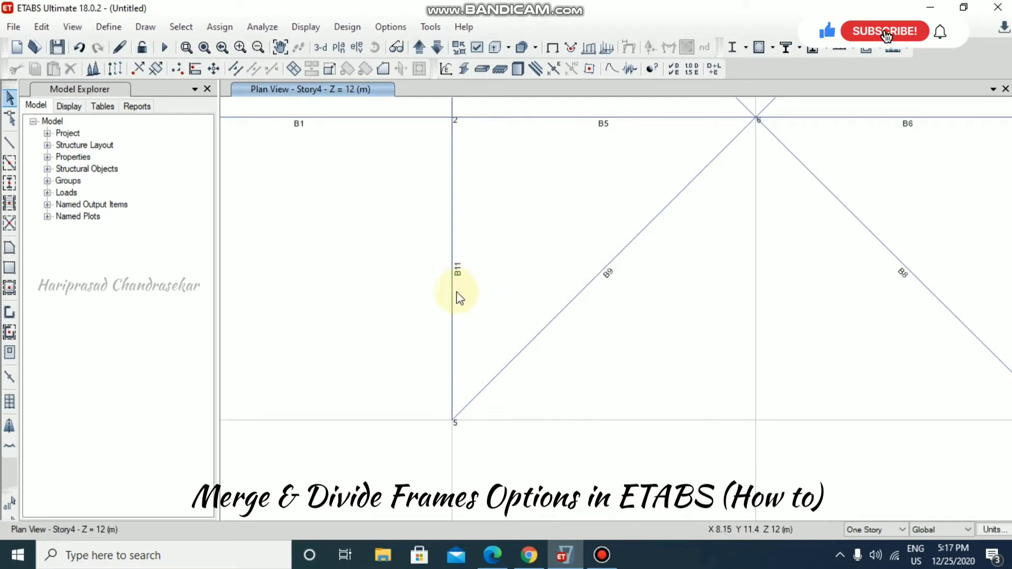
mouse_move(454, 296)
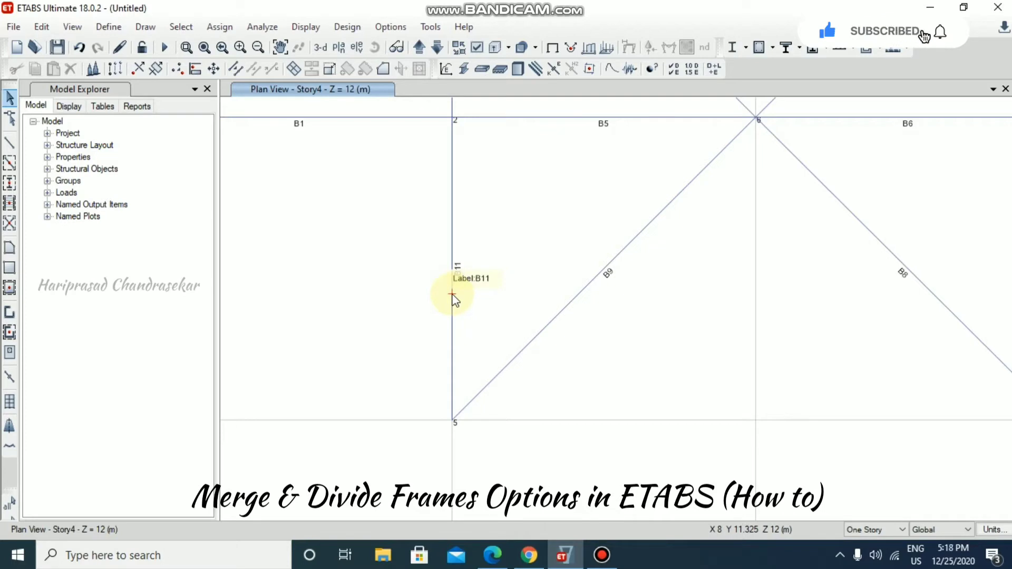
Divide beam B11 into 4 equal frame objects, B12 to B15.
click(455, 297)
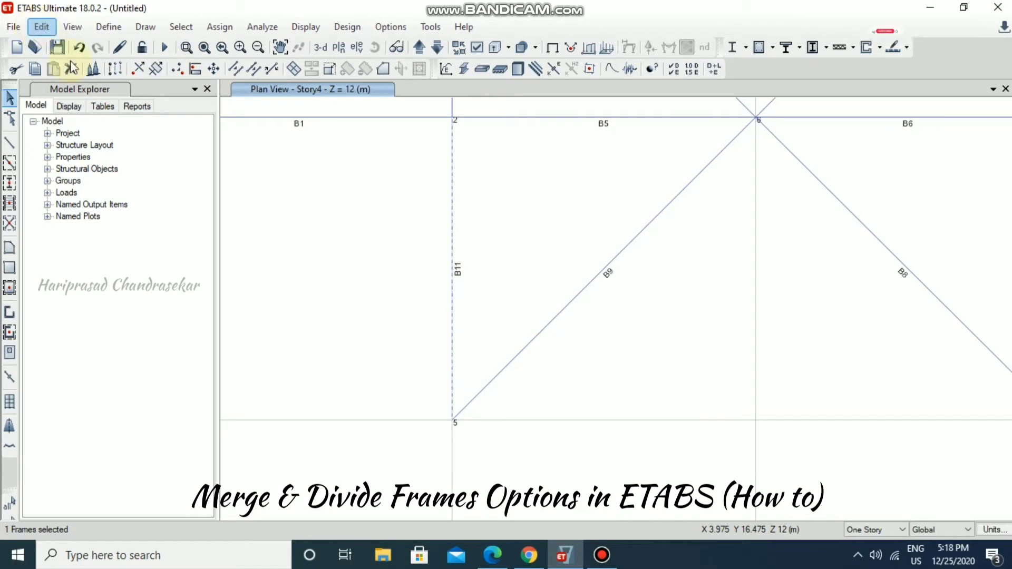
mouse_move(236, 69)
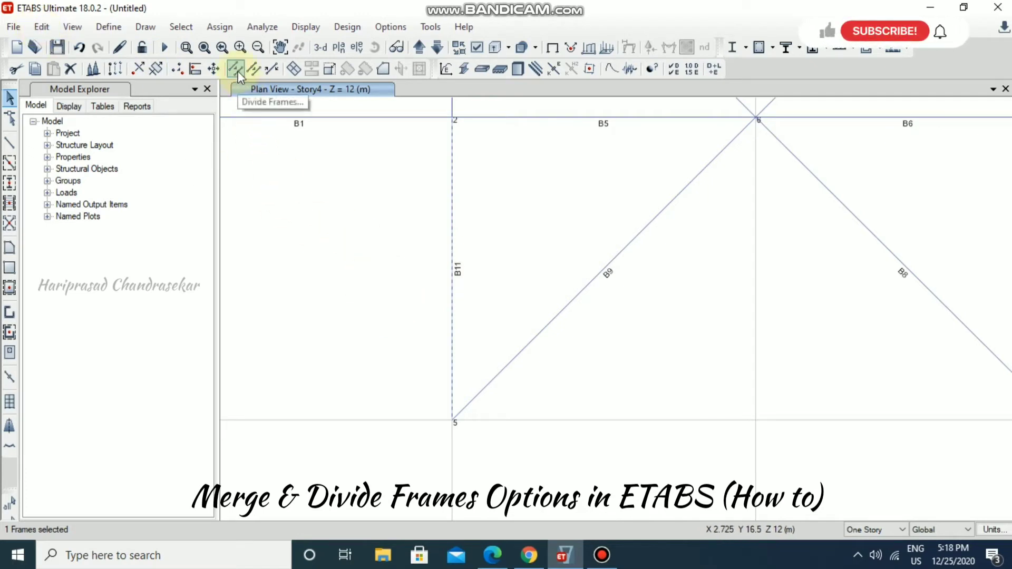
mouse_move(829, 32)
text(4)
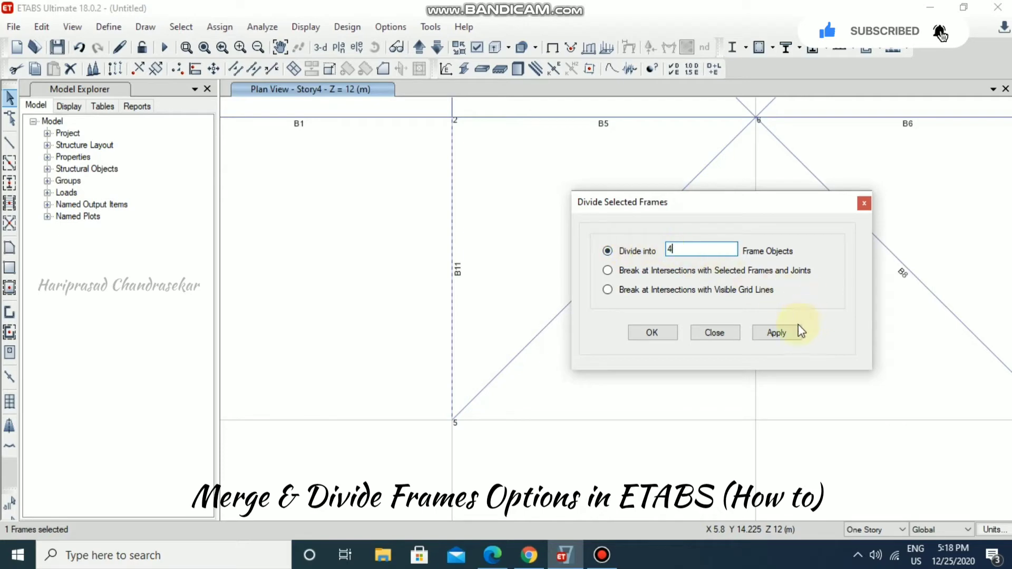
click(776, 333)
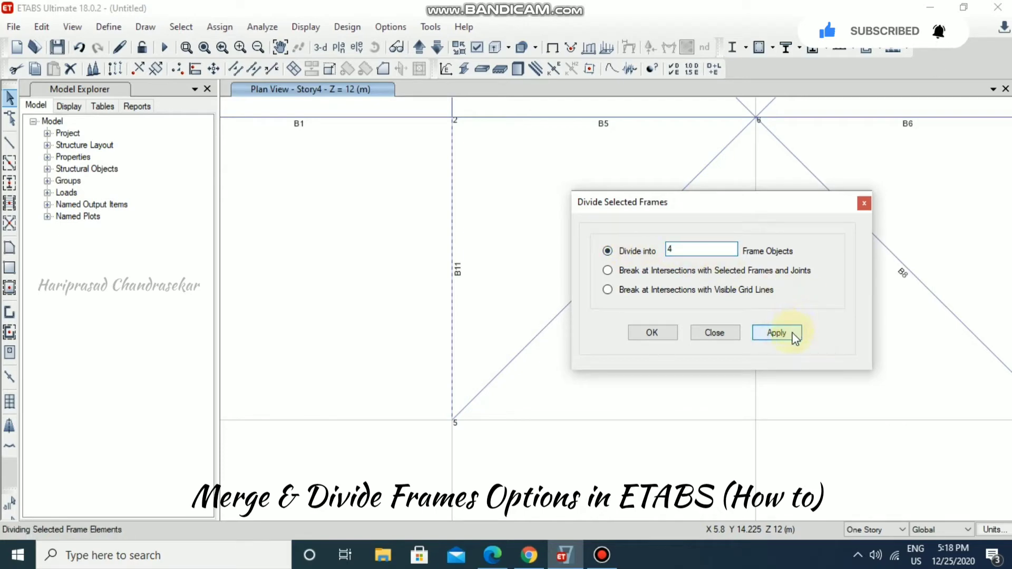
click(777, 333)
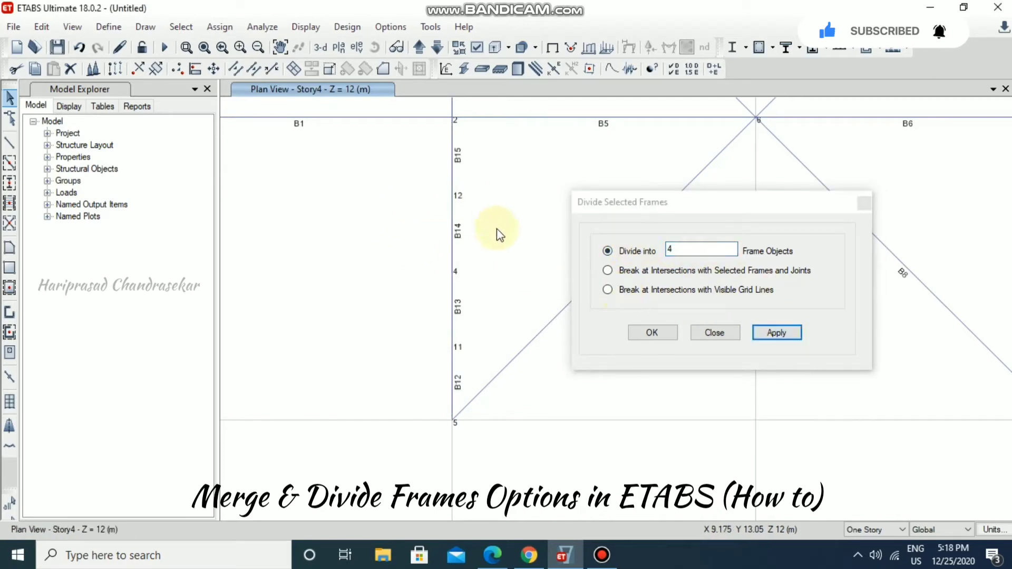
mouse_move(469, 336)
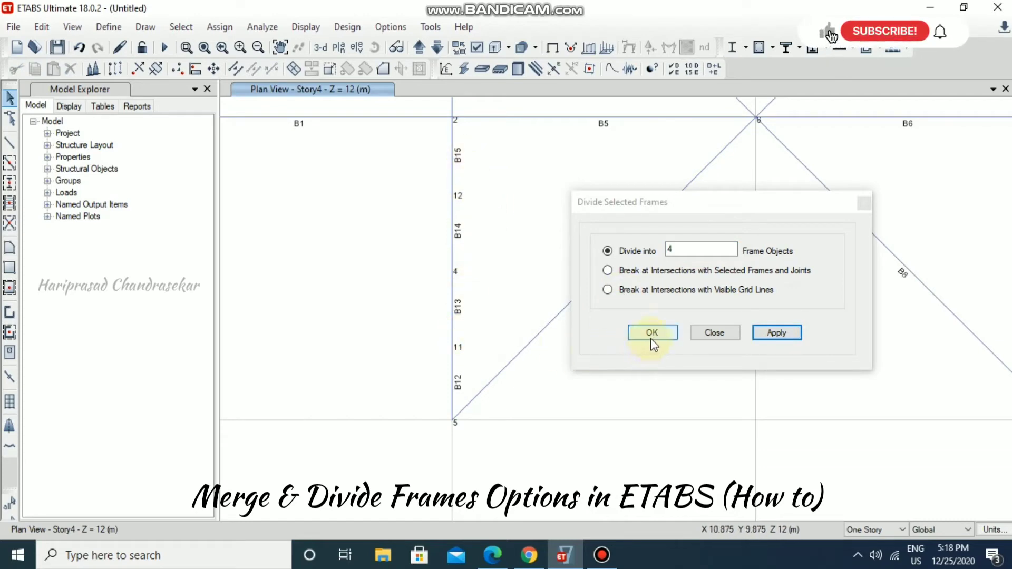
click(652, 333)
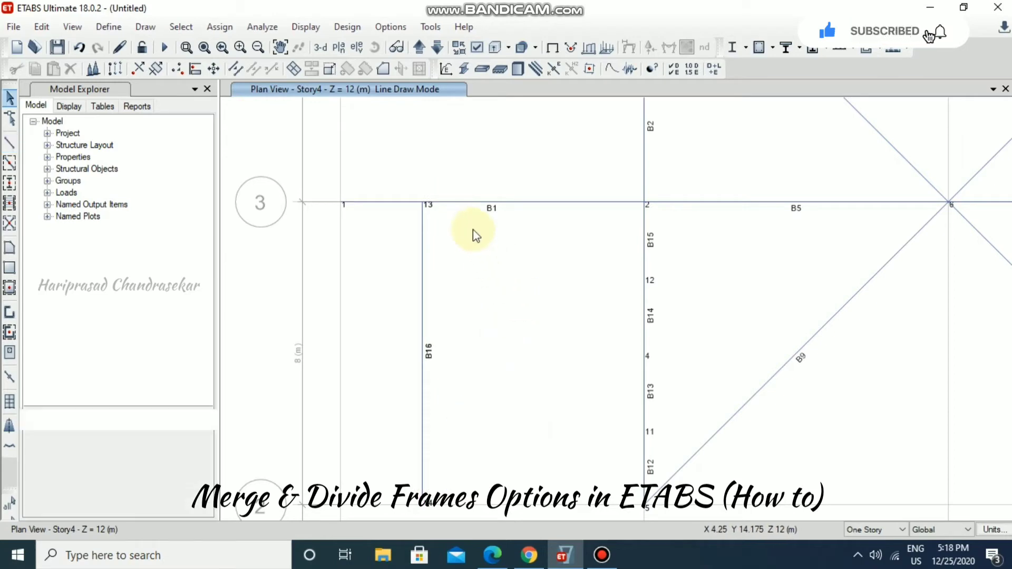
mouse_move(507, 207)
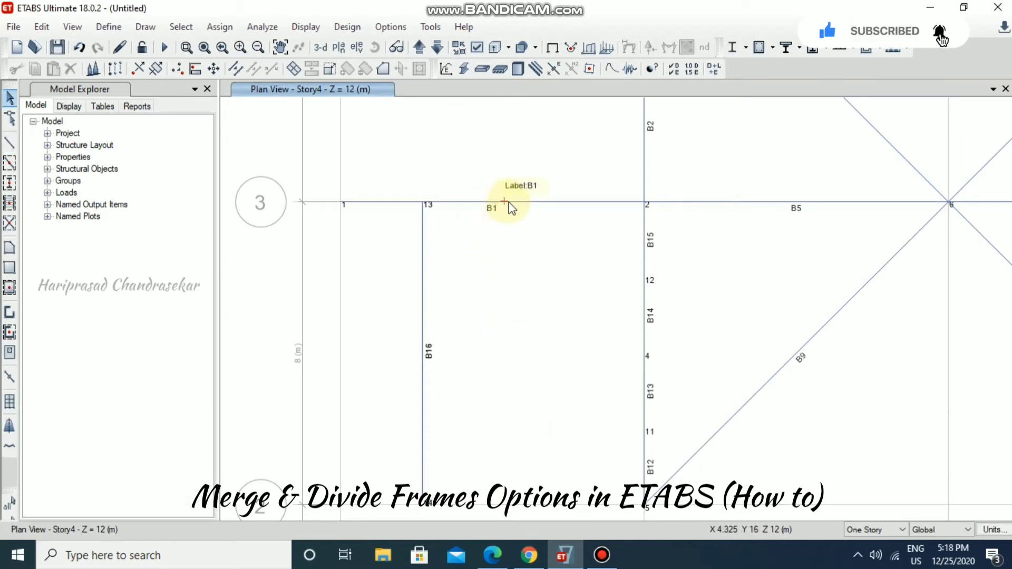
Select B1 and choose Divide Frames with Break at Intersections with Selected Frames.
click(402, 202)
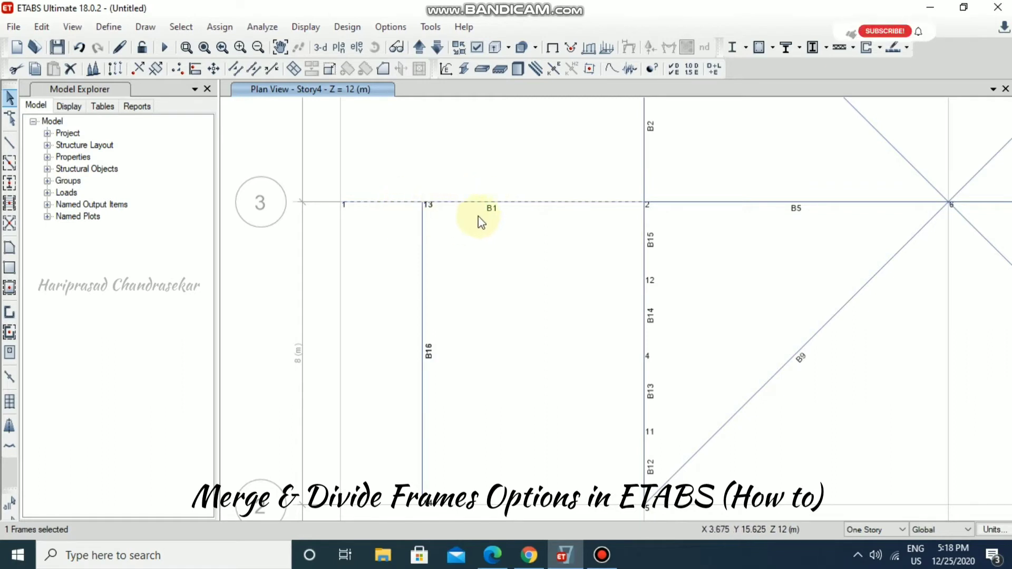
mouse_move(502, 218)
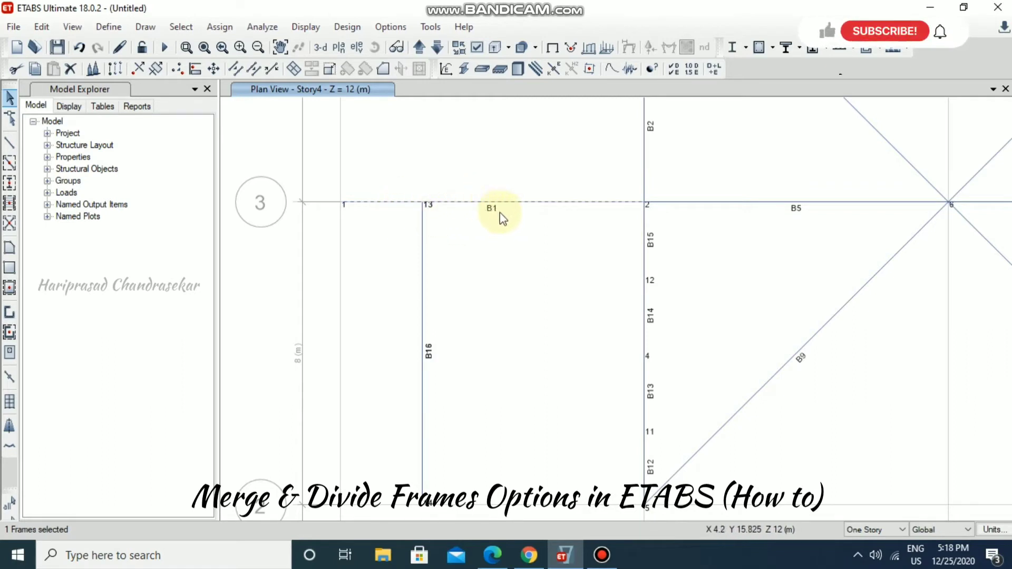
mouse_move(426, 204)
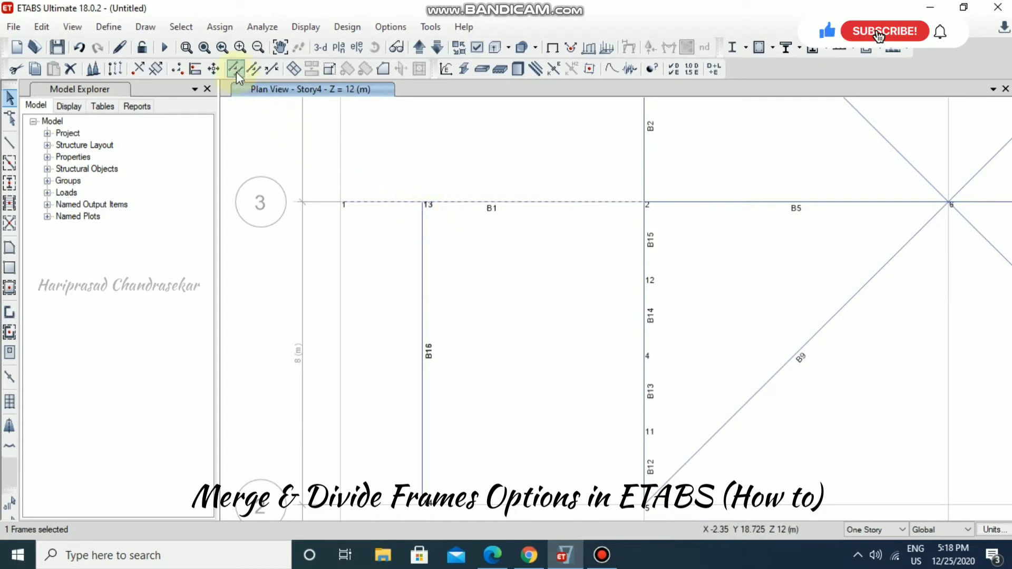
mouse_move(235, 69)
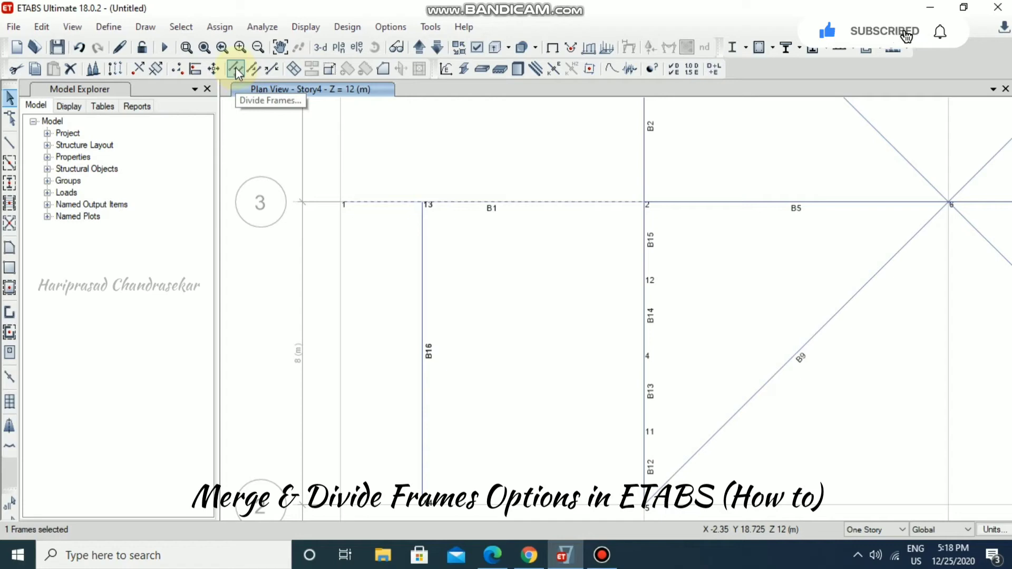
click(40, 26)
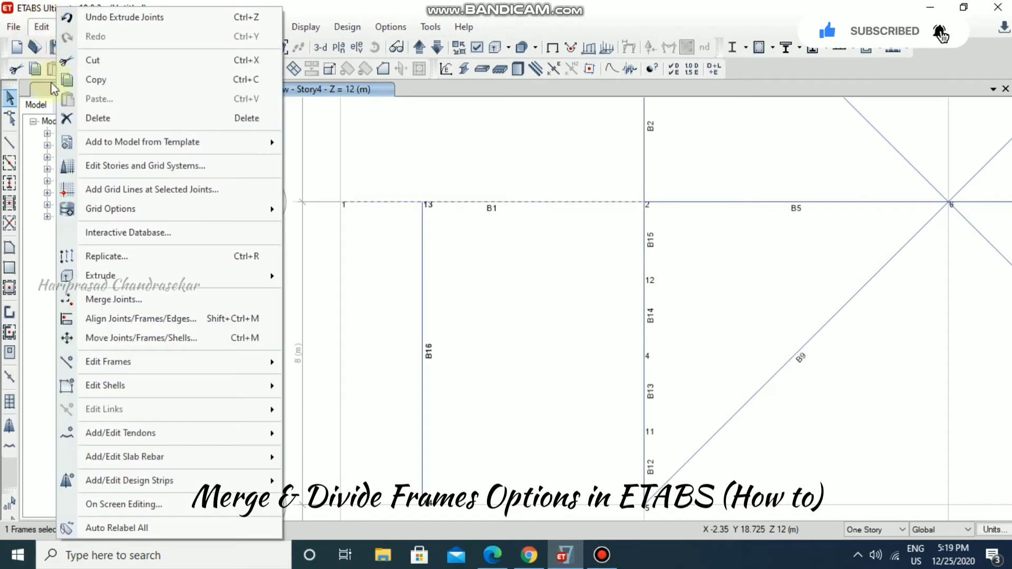
mouse_move(108, 361)
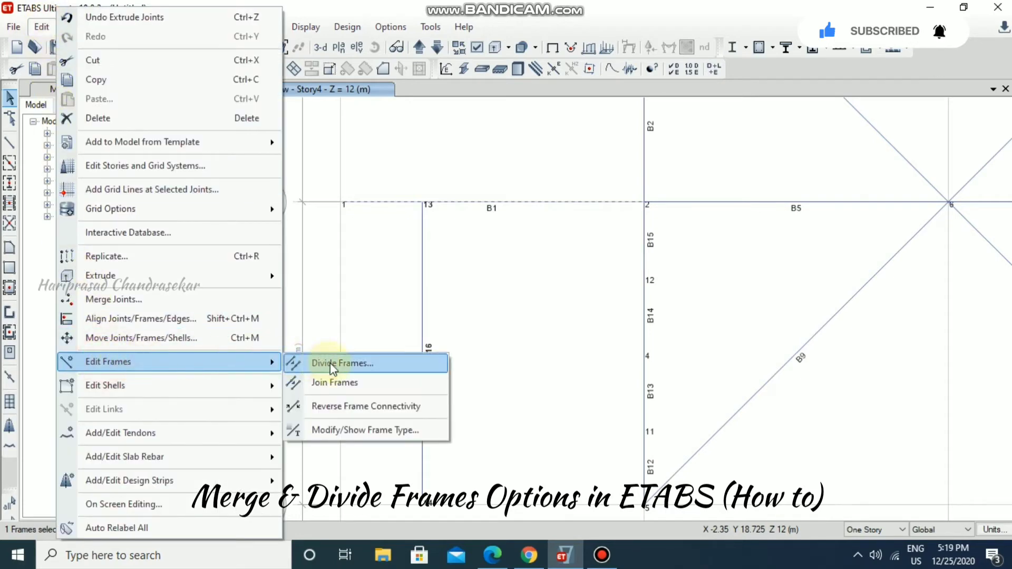
click(343, 363)
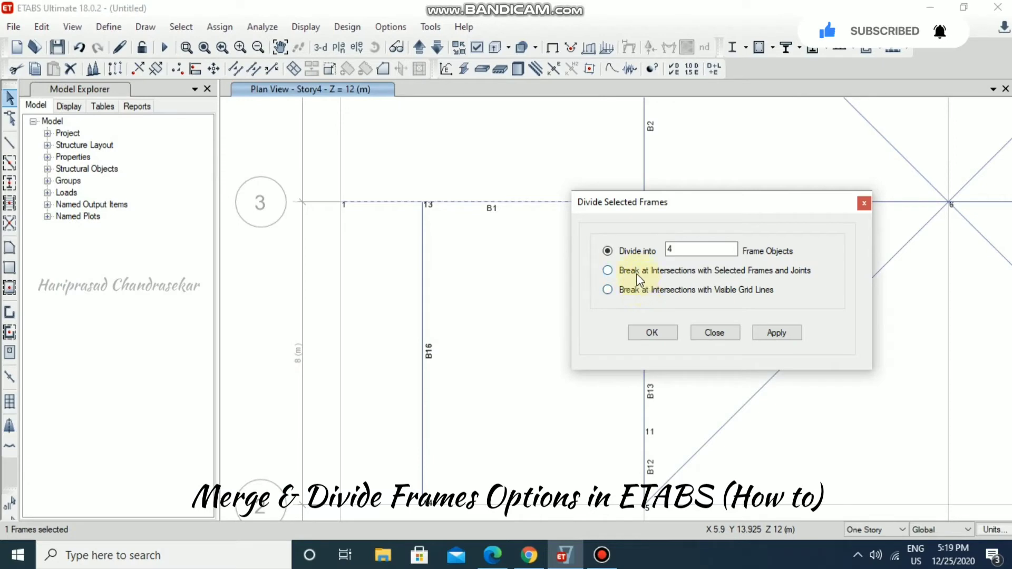
click(607, 271)
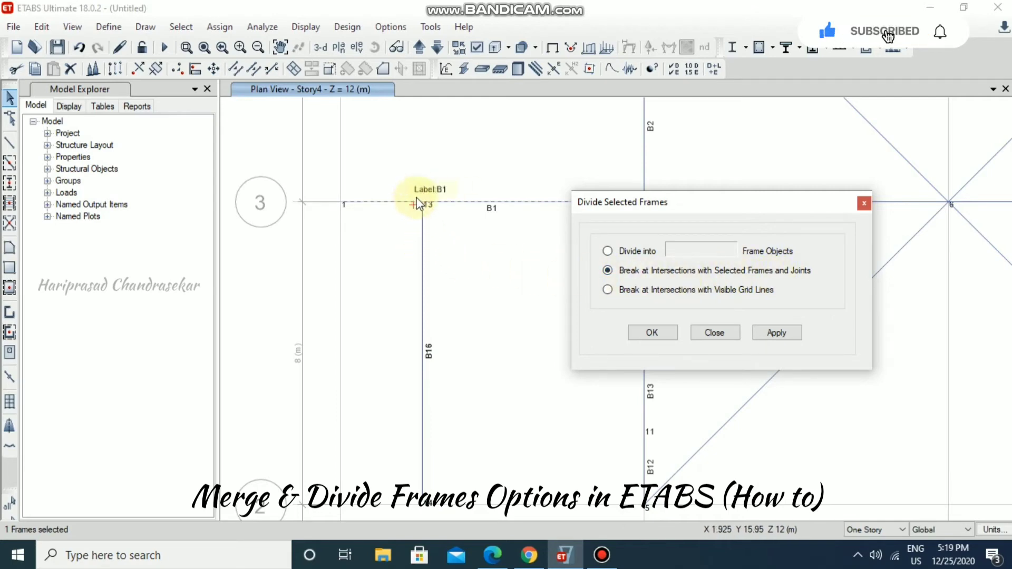
mouse_move(558, 293)
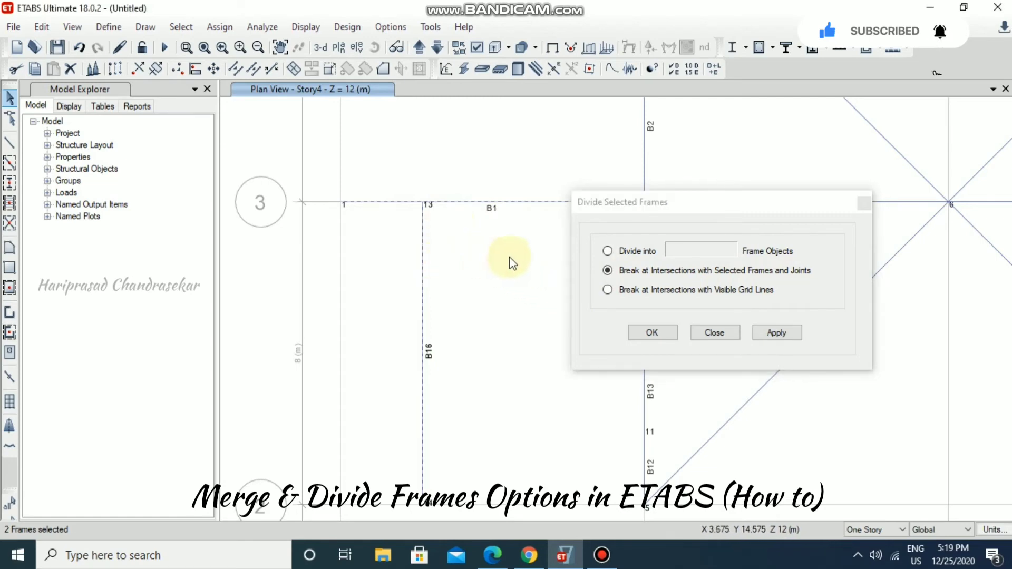
Apply the break, splitting B1 at its B16 intersection into B17 and B18.
click(776, 333)
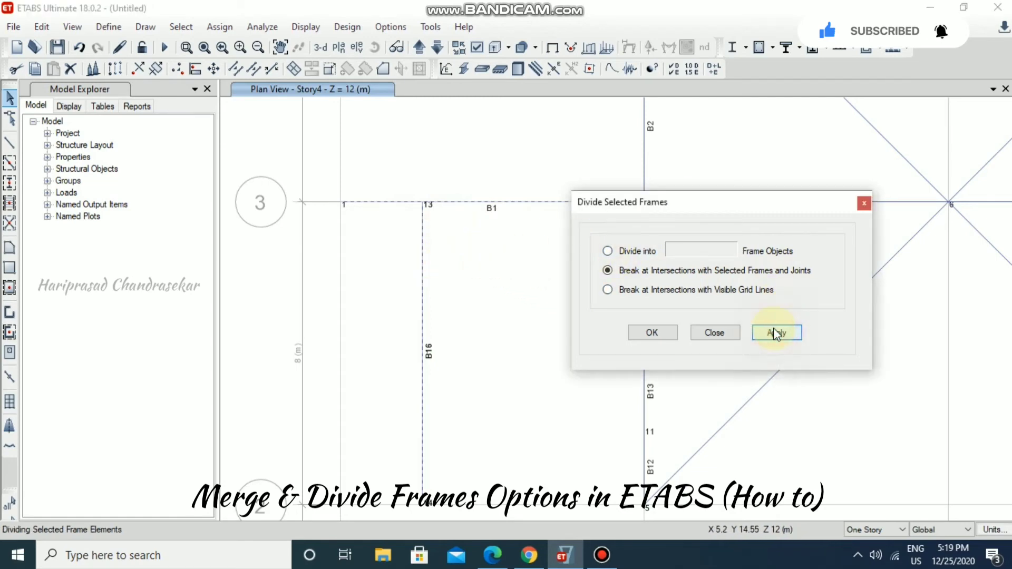
click(777, 333)
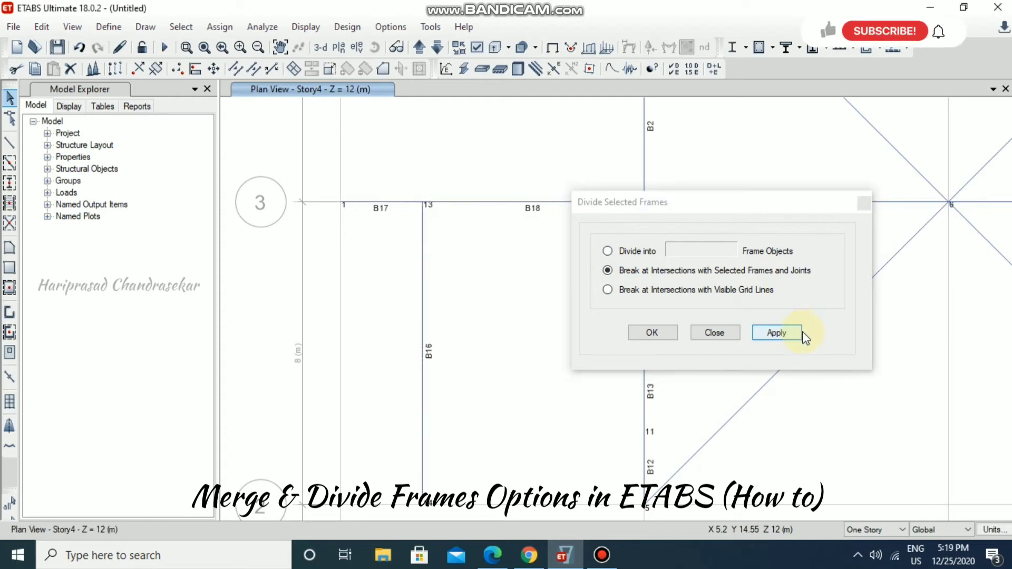
mouse_move(389, 231)
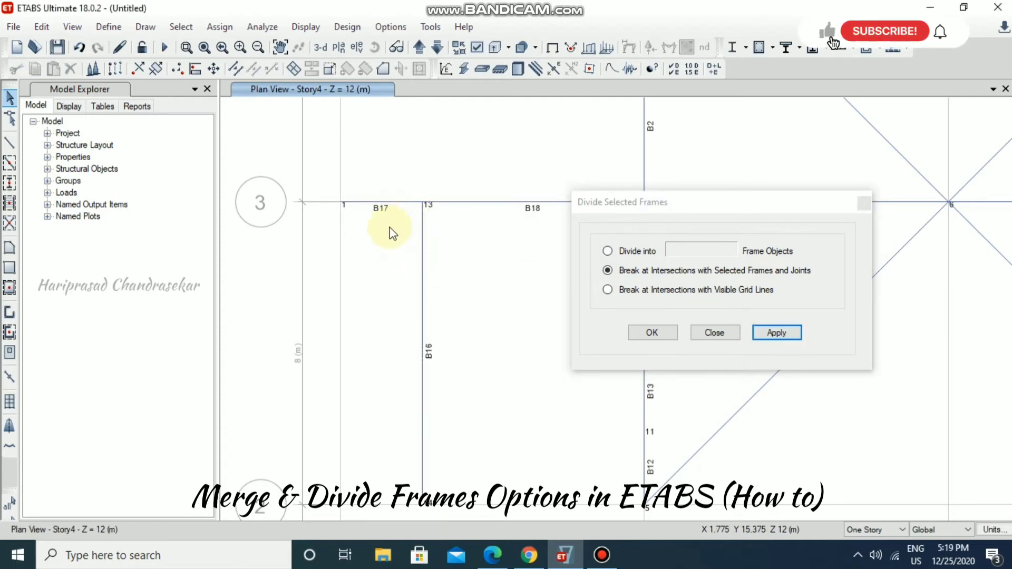
mouse_move(400, 216)
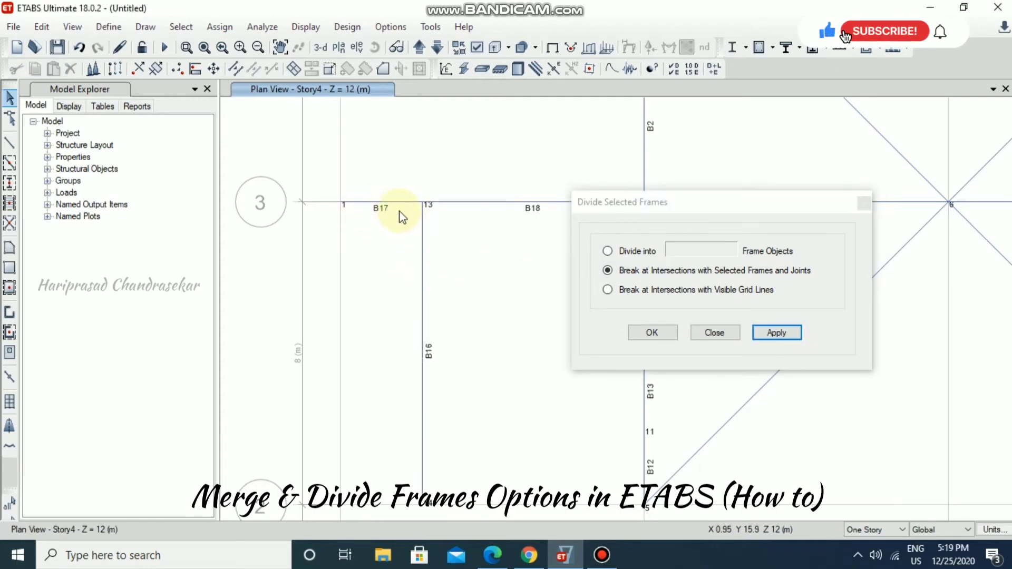
mouse_move(397, 227)
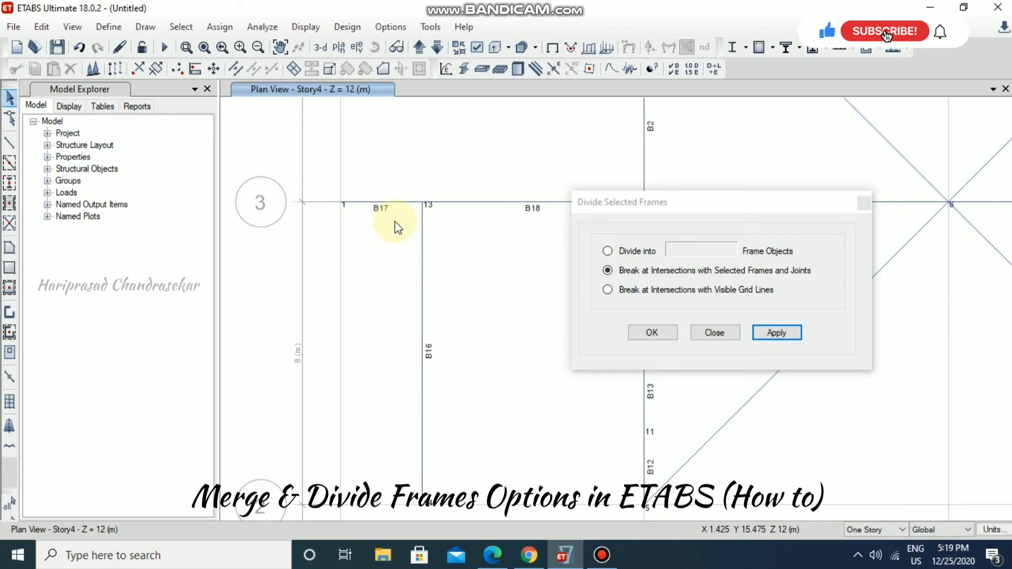
click(886, 31)
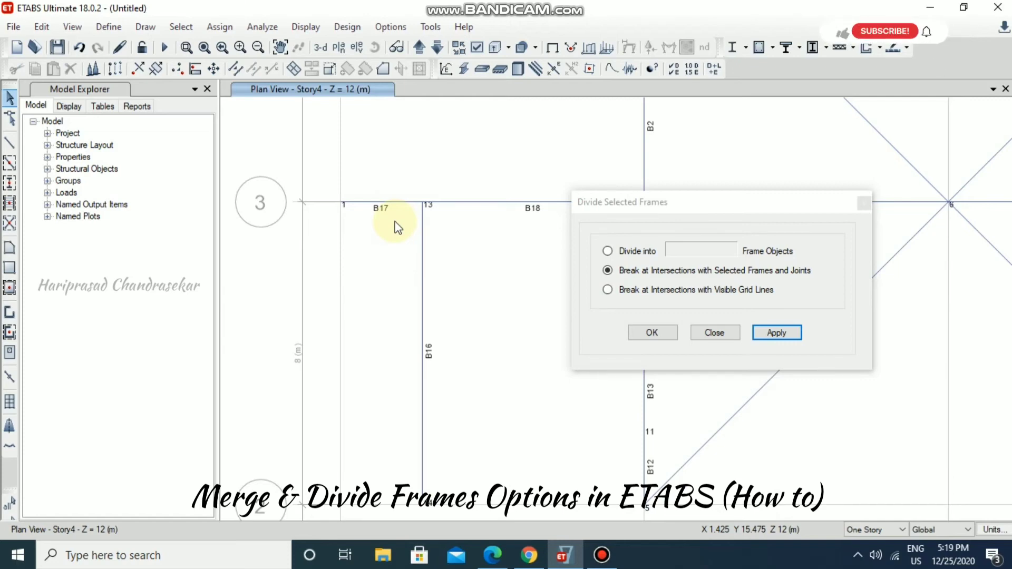
mouse_move(529, 316)
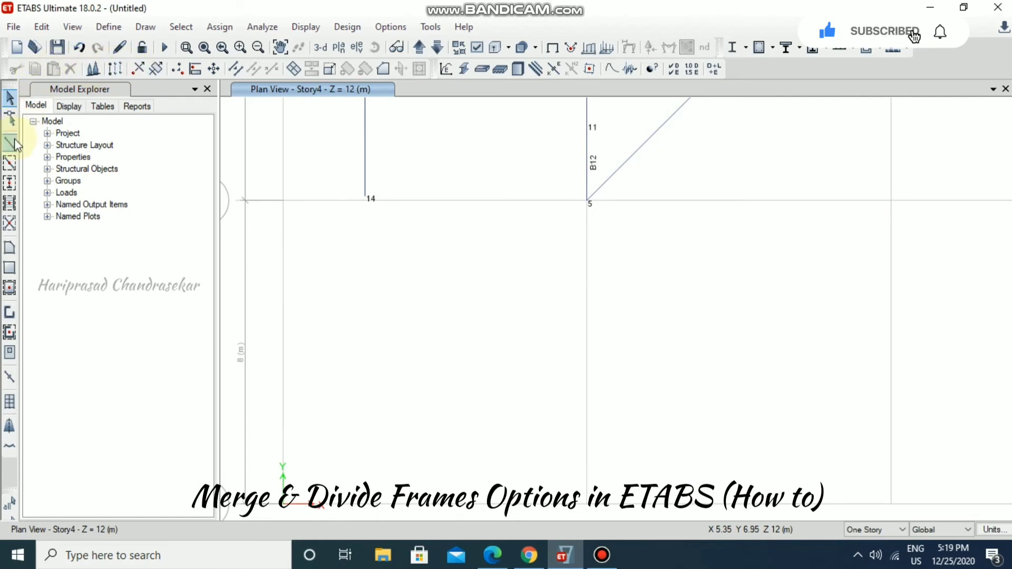
Draw beam B19 along grid line 1 from joint 15 to joint 16 and select it.
click(9, 143)
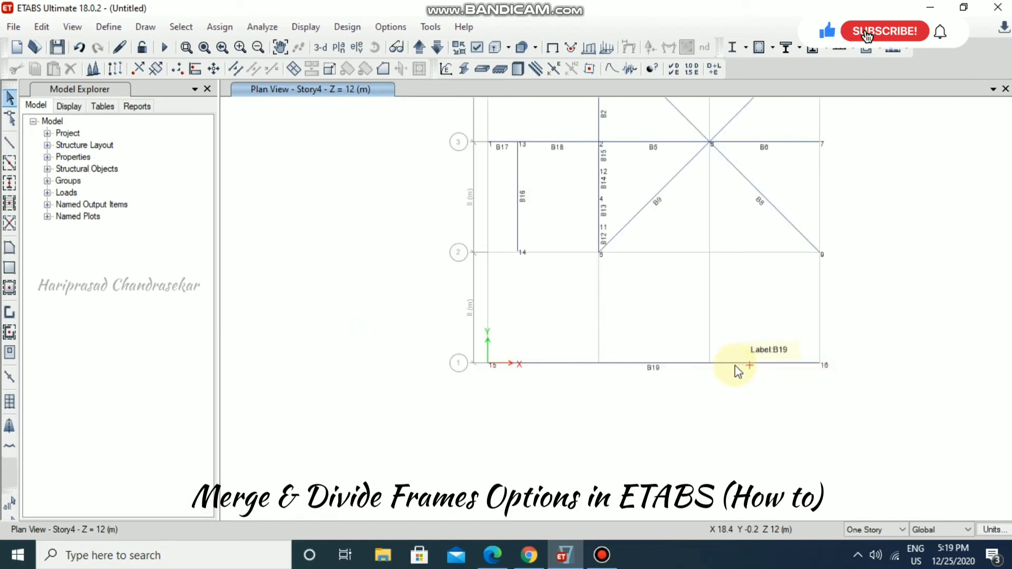
mouse_move(623, 331)
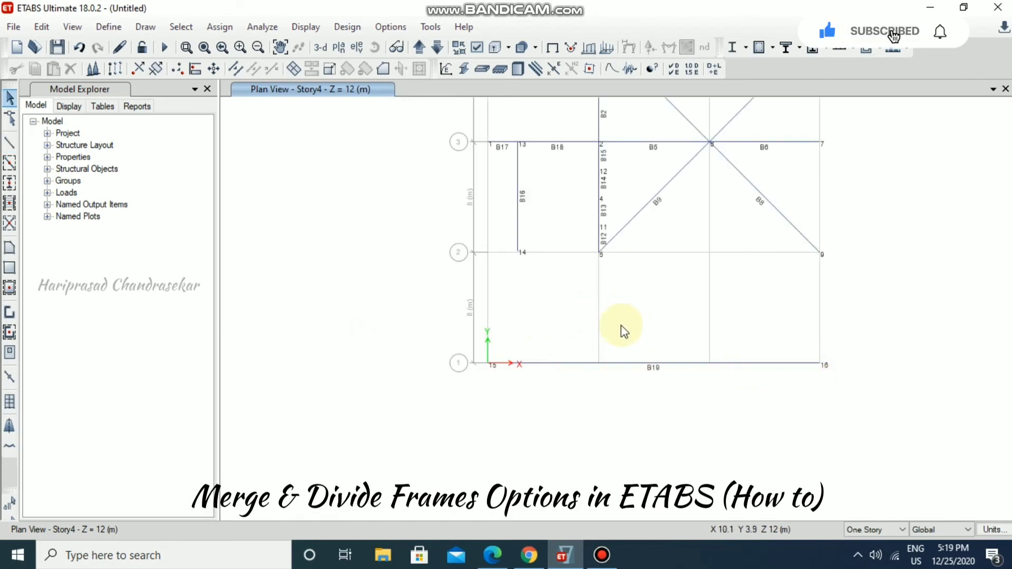
mouse_move(688, 374)
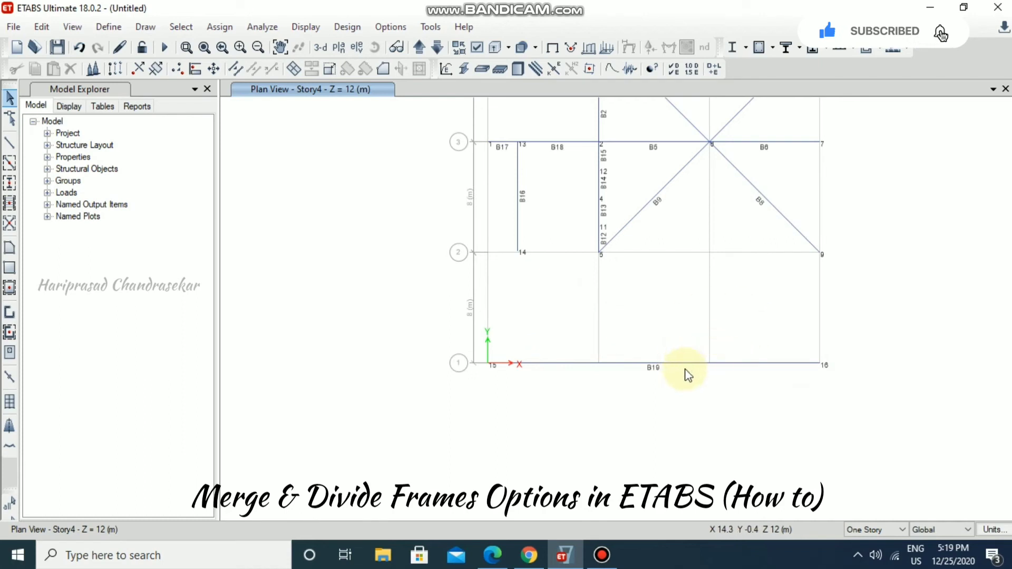
click(653, 363)
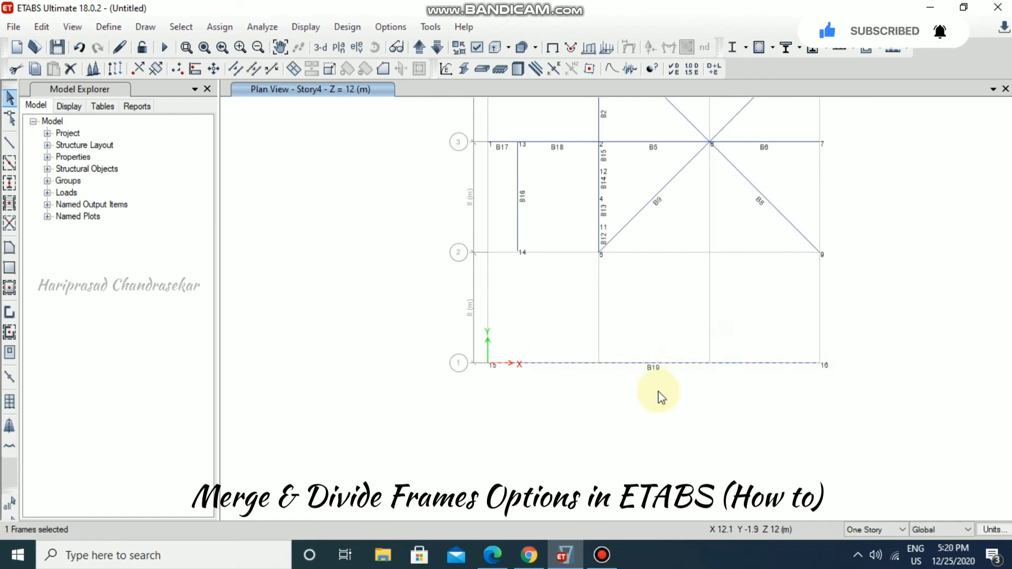
mouse_move(720, 377)
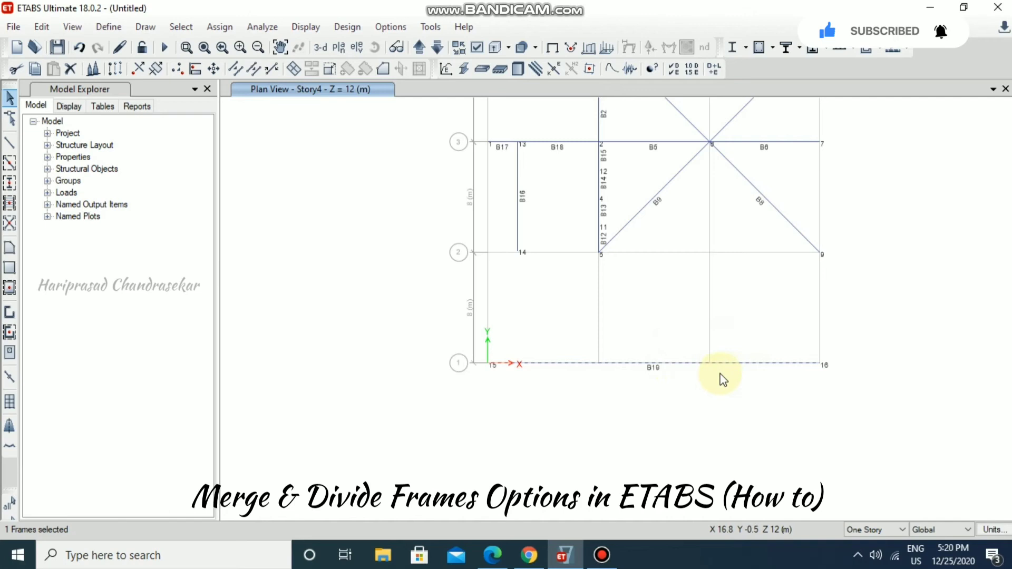
mouse_move(616, 346)
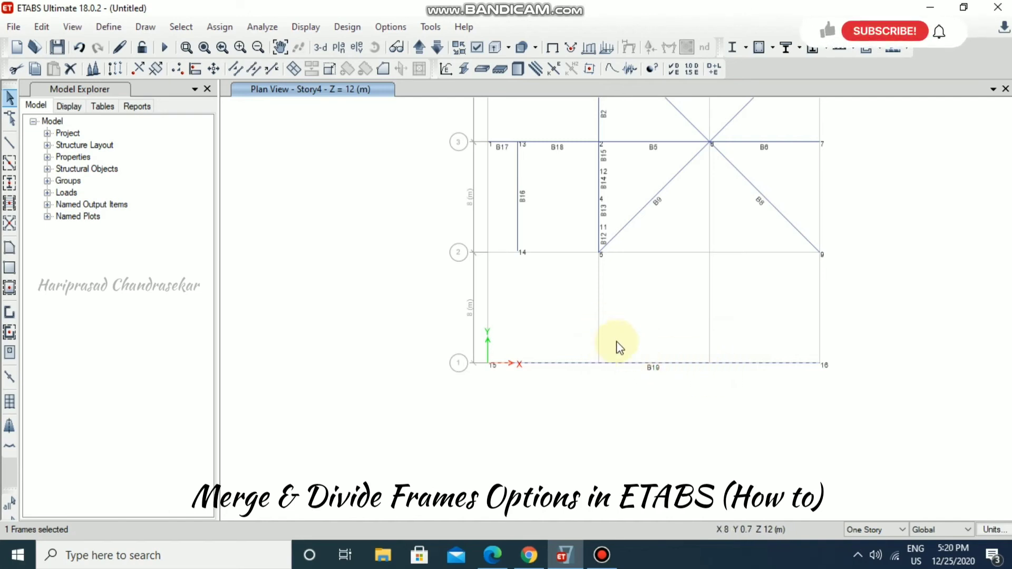
mouse_move(349, 146)
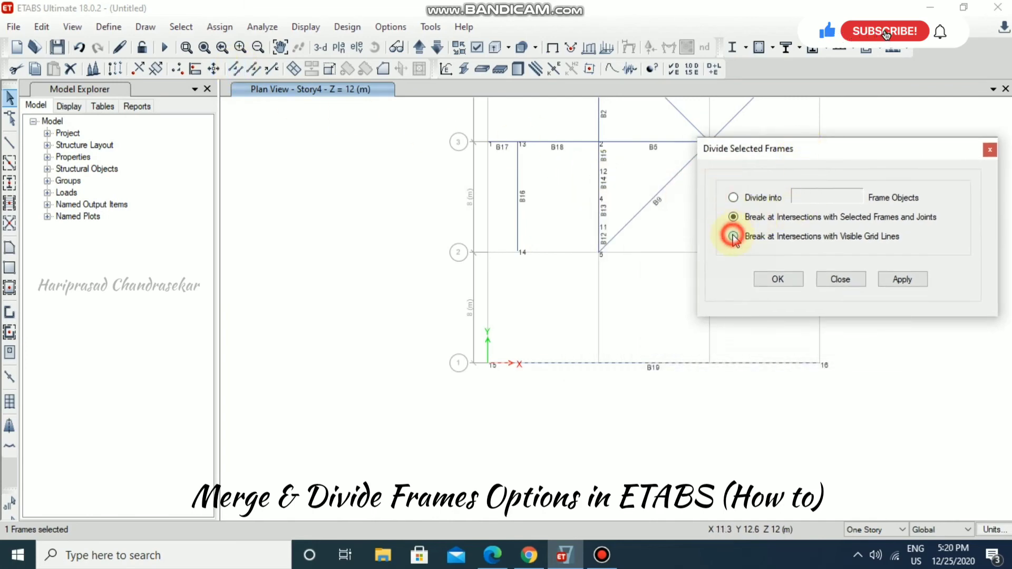
Break B19 at intersections with visible grid lines into B20, B21 and B22.
click(733, 237)
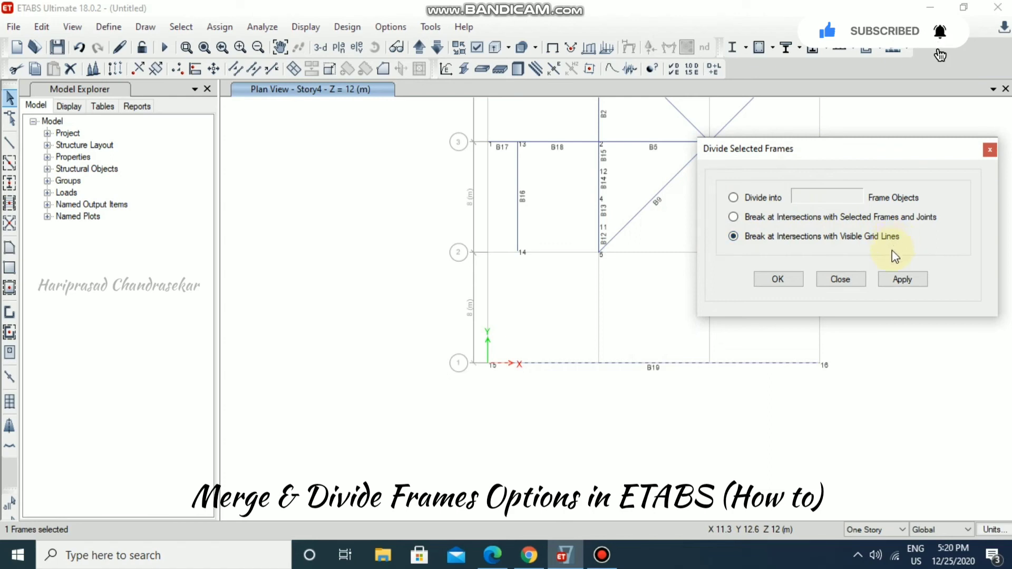
click(903, 279)
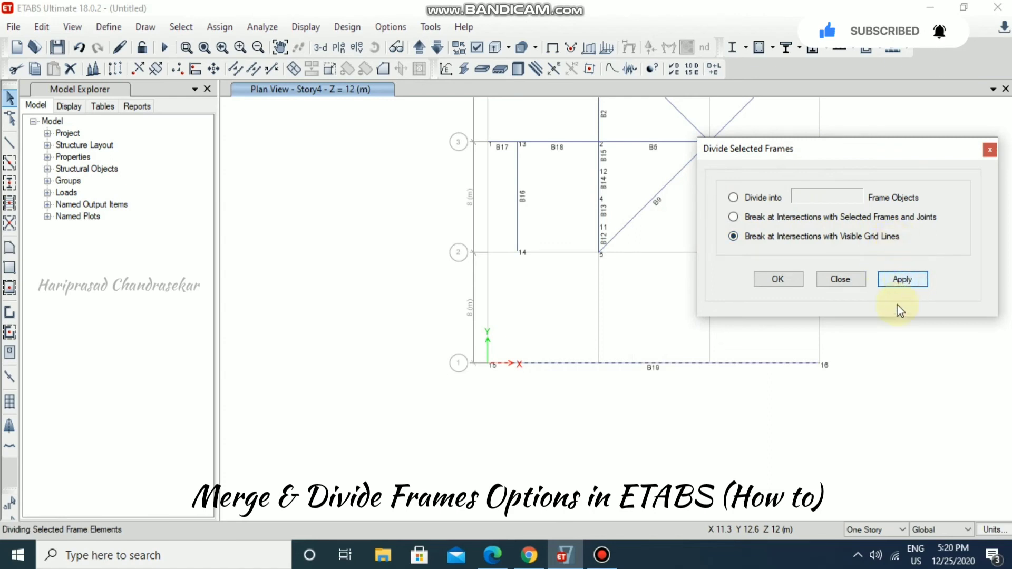
click(902, 279)
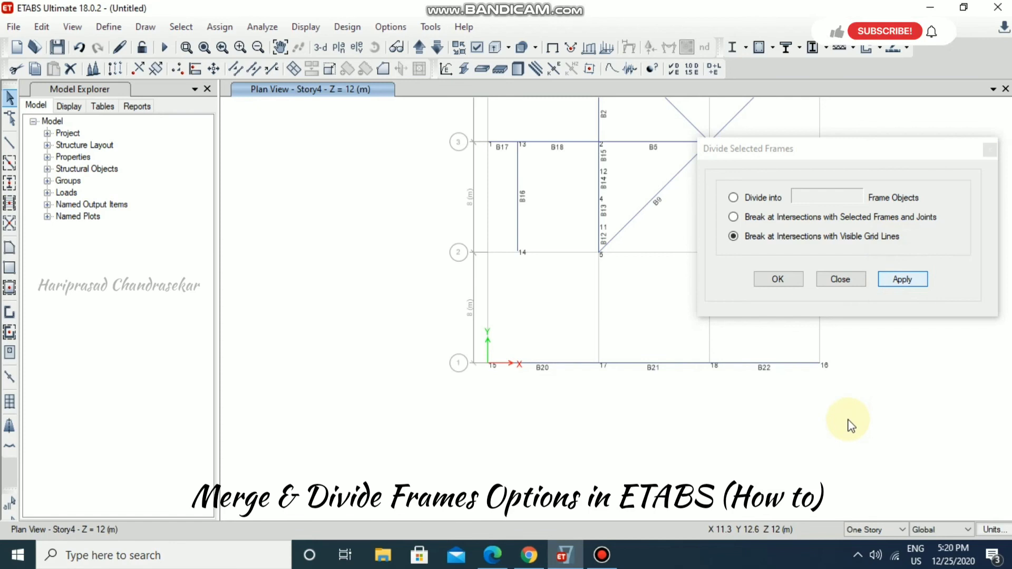
mouse_move(523, 367)
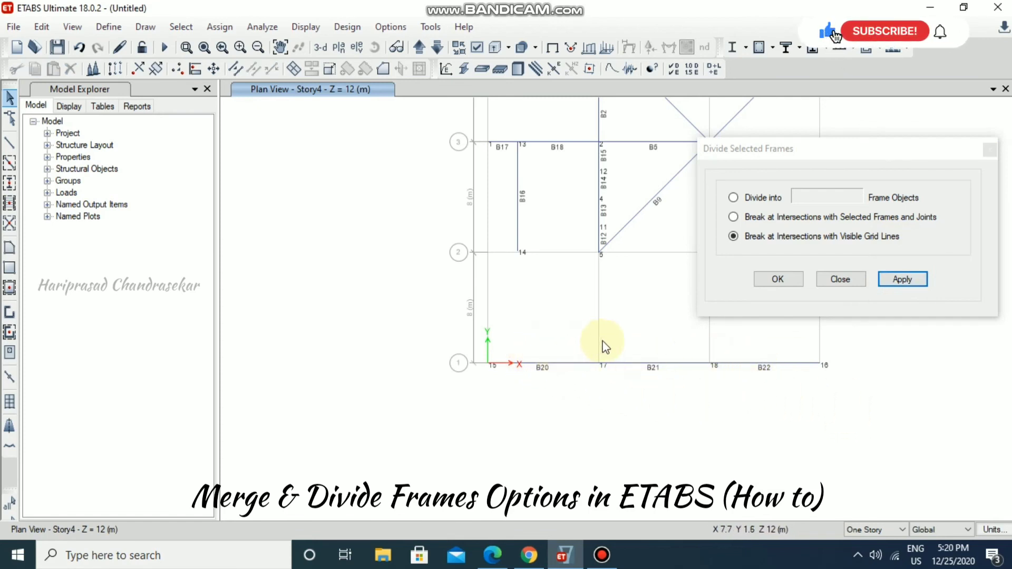
mouse_move(706, 322)
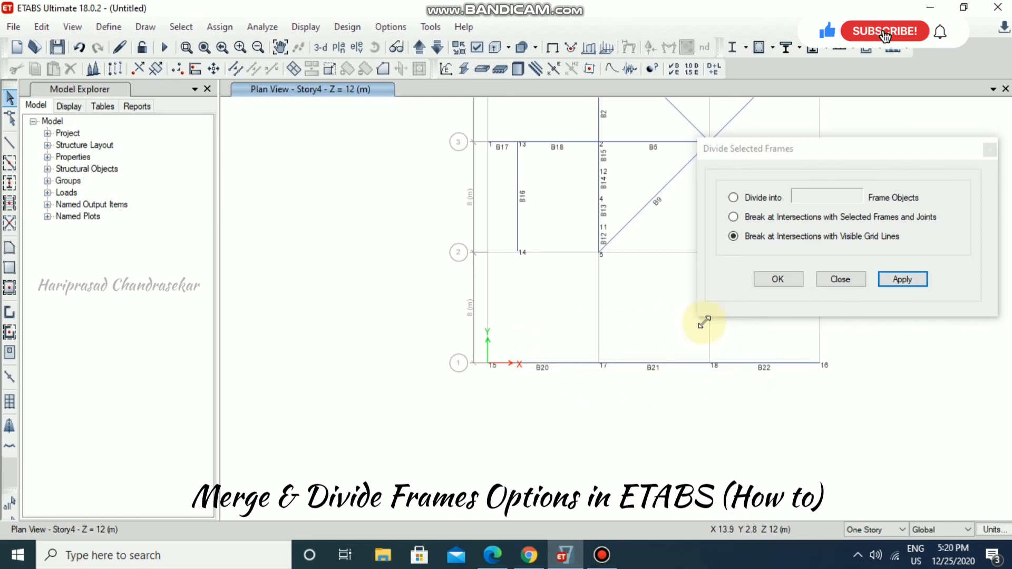
mouse_move(696, 414)
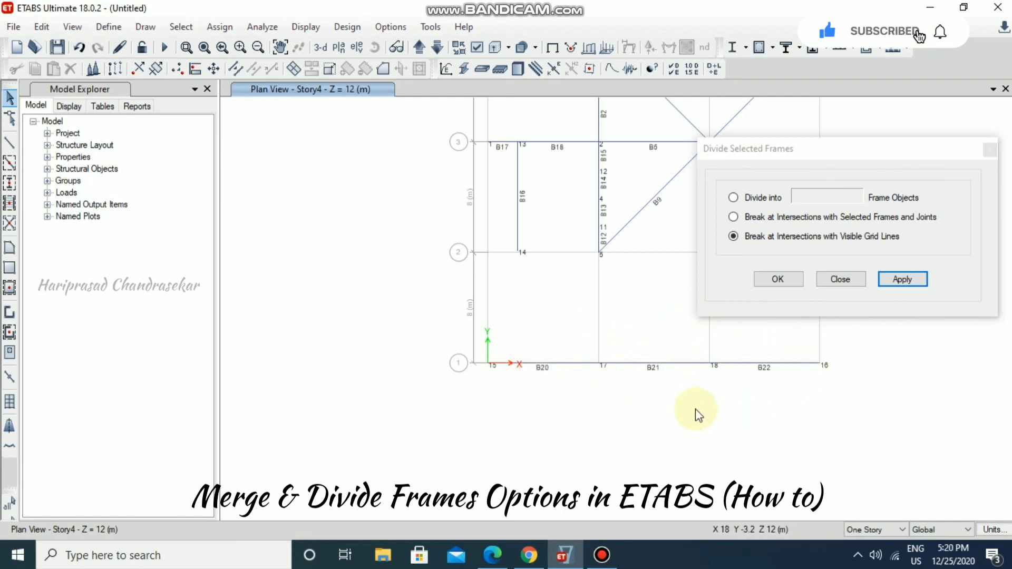
mouse_move(756, 378)
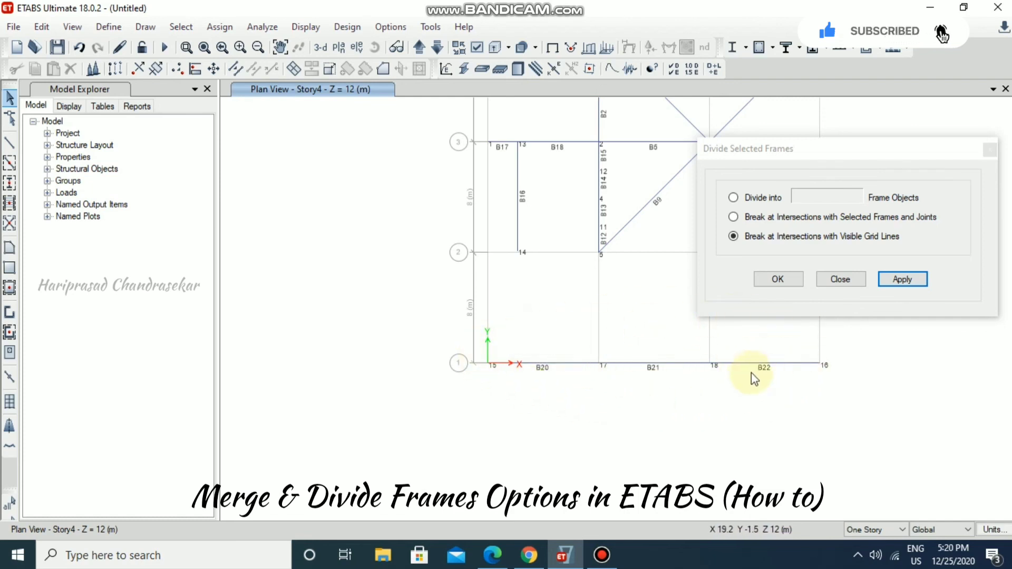